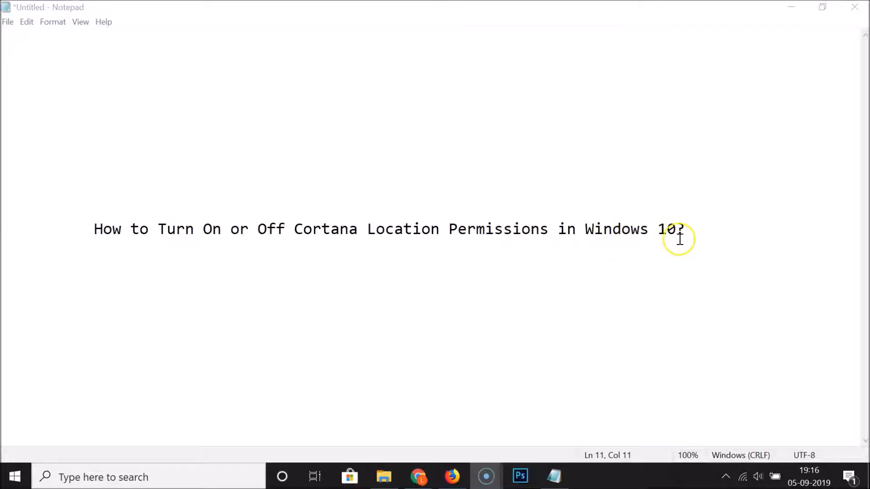
pyautogui.moveTo(420, 251)
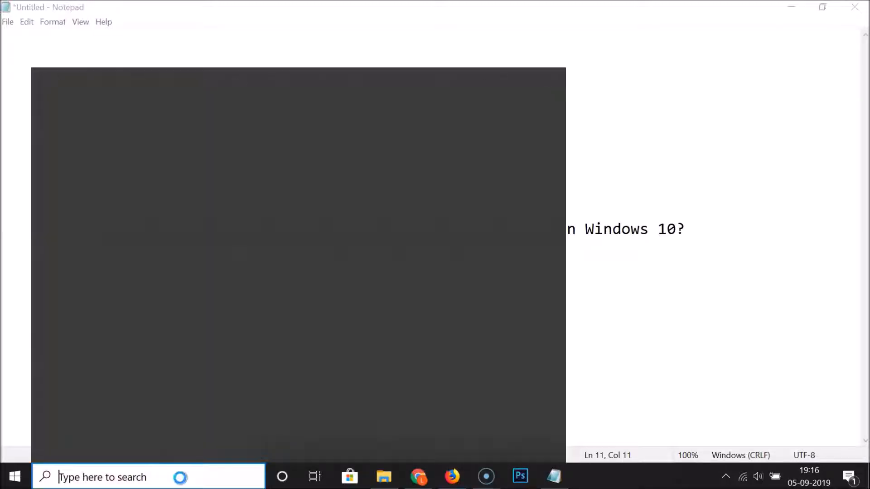
# Search 'sett' from the taskbar and launch the Settings app from Best match
pyautogui.write('settings')
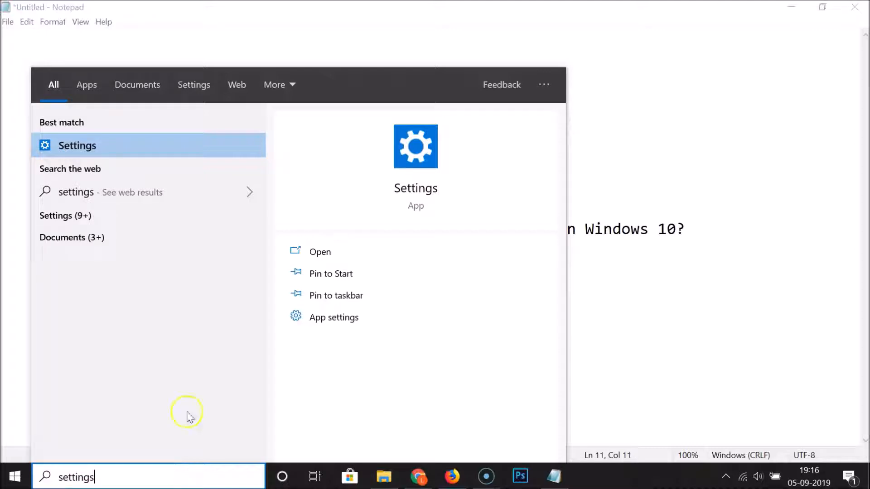
pyautogui.click(320, 251)
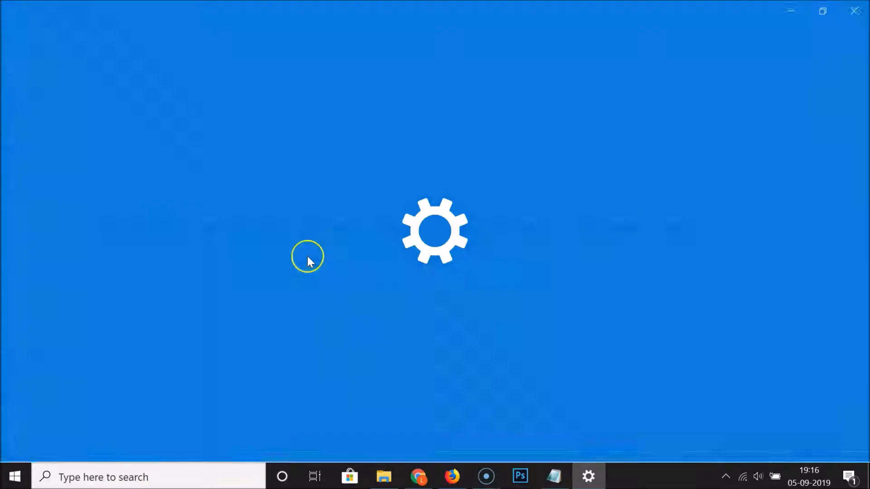
# Go into Cortana settings from the Settings home and show its Permissions page
pyautogui.click(587, 476)
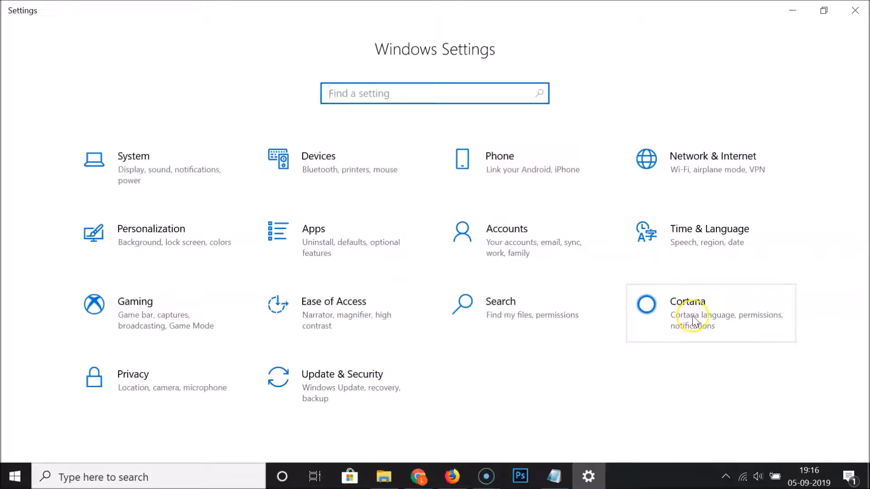
pyautogui.click(686, 301)
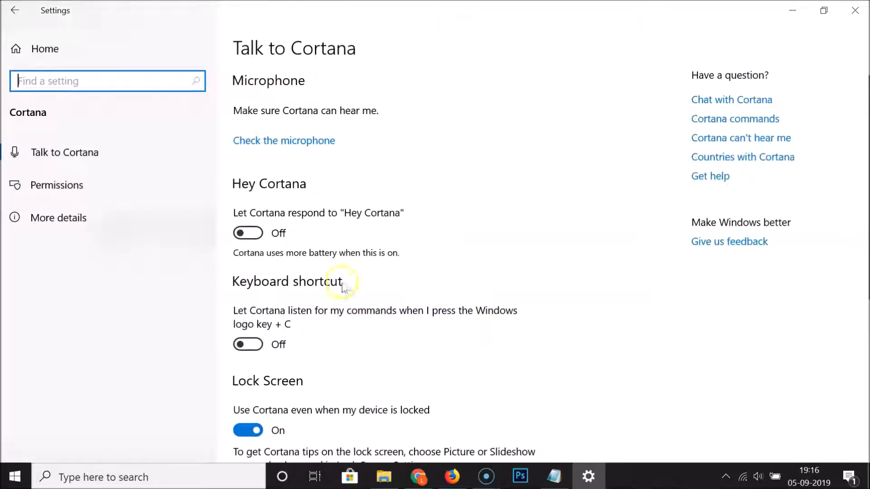
pyautogui.click(56, 185)
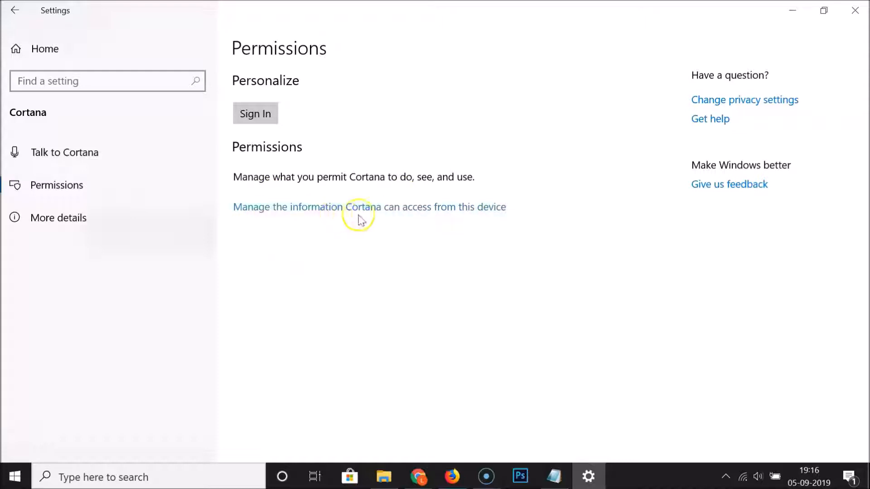
pyautogui.moveTo(506, 214)
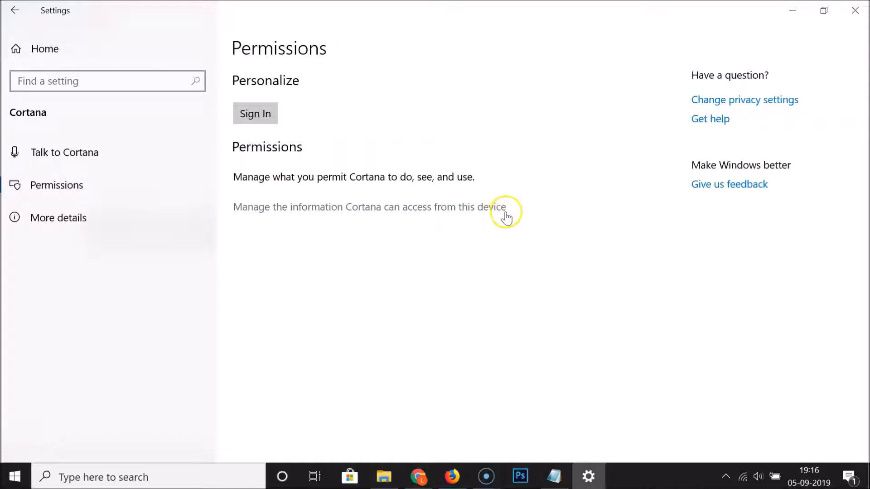
# Follow 'Manage the information Cortana can access from this device'; Location shows Off
pyautogui.click(369, 207)
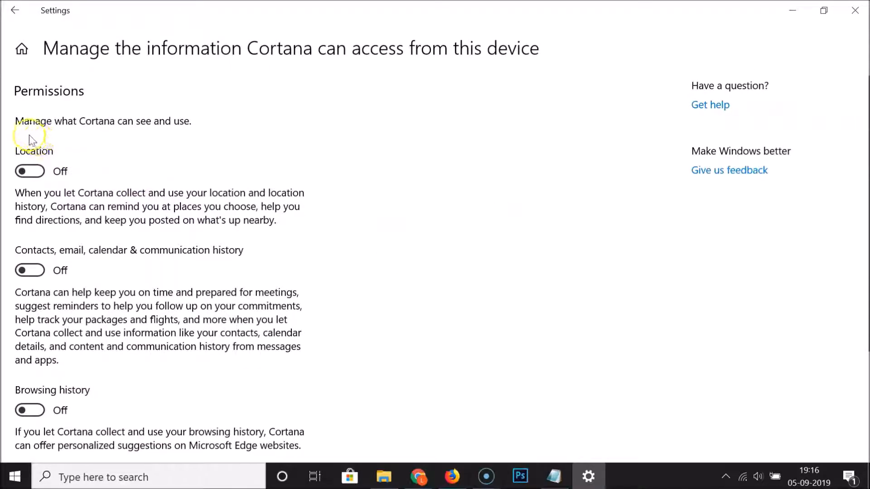
pyautogui.moveTo(198, 133)
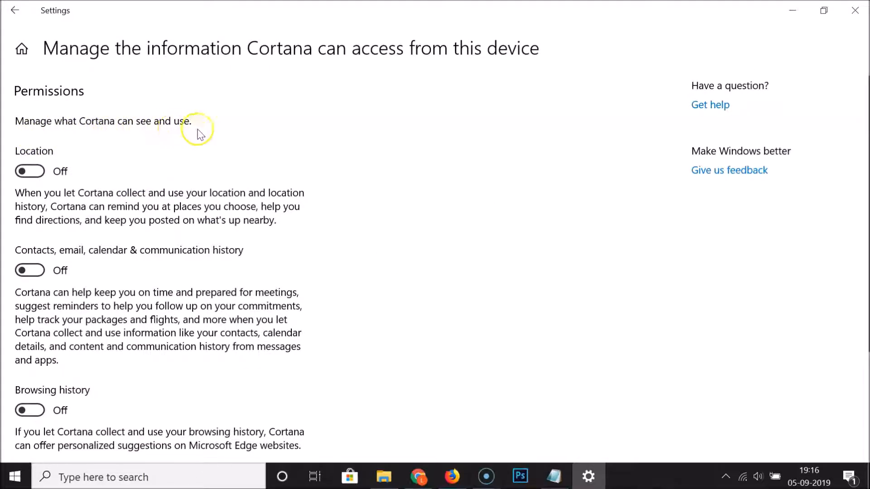
pyautogui.moveTo(63, 162)
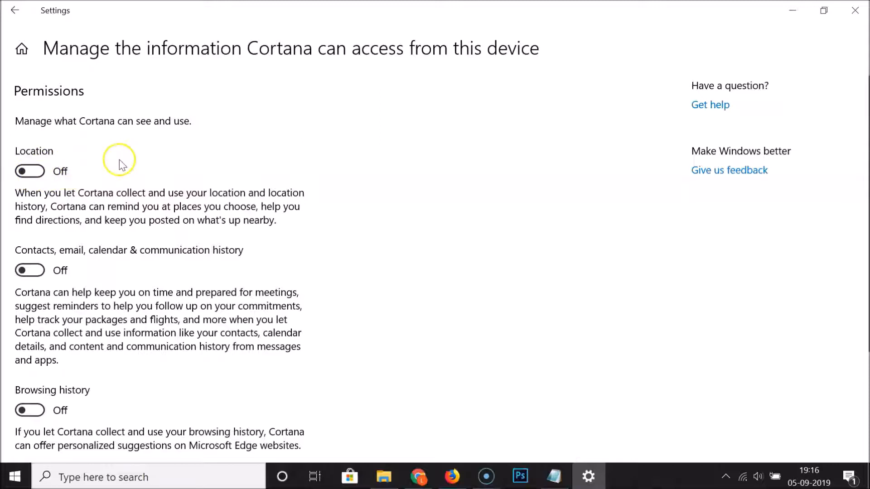
pyautogui.moveTo(142, 223)
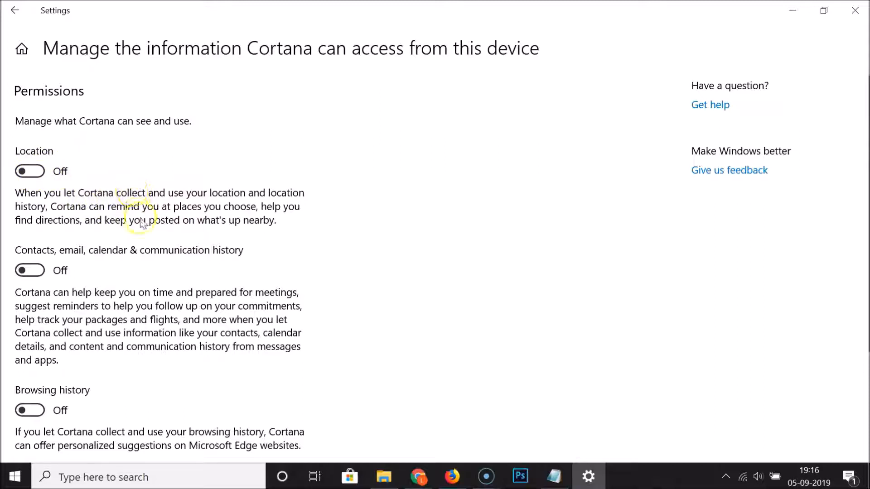
pyautogui.moveTo(139, 217)
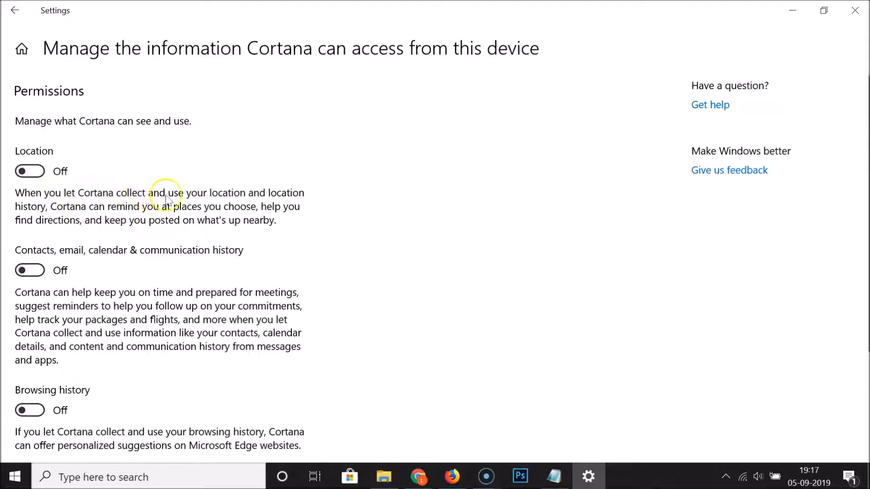
pyautogui.moveTo(133, 214)
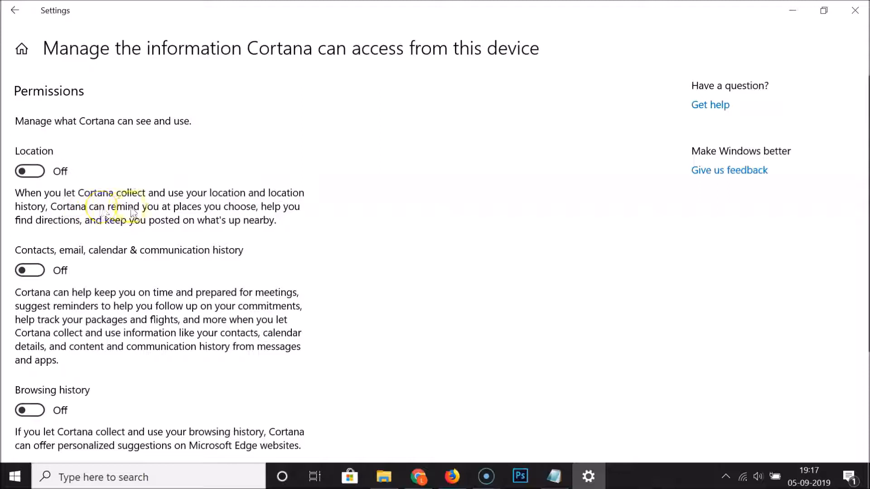
pyautogui.moveTo(248, 214)
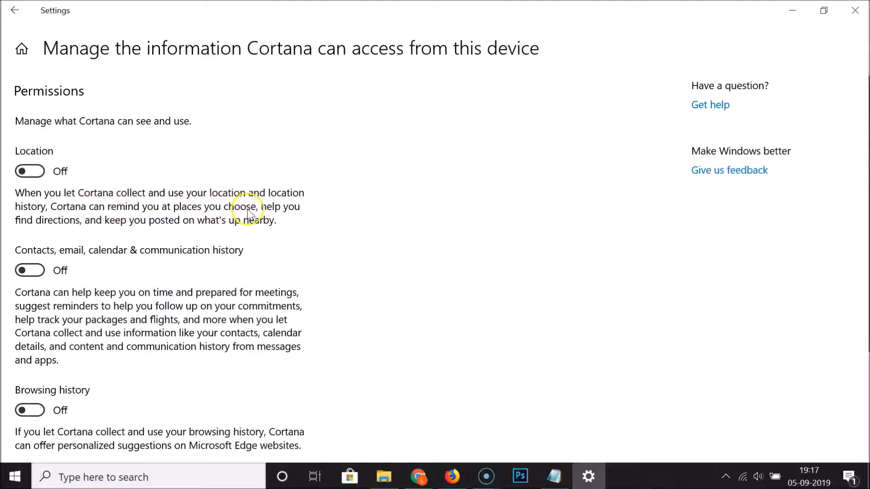
pyautogui.moveTo(128, 227)
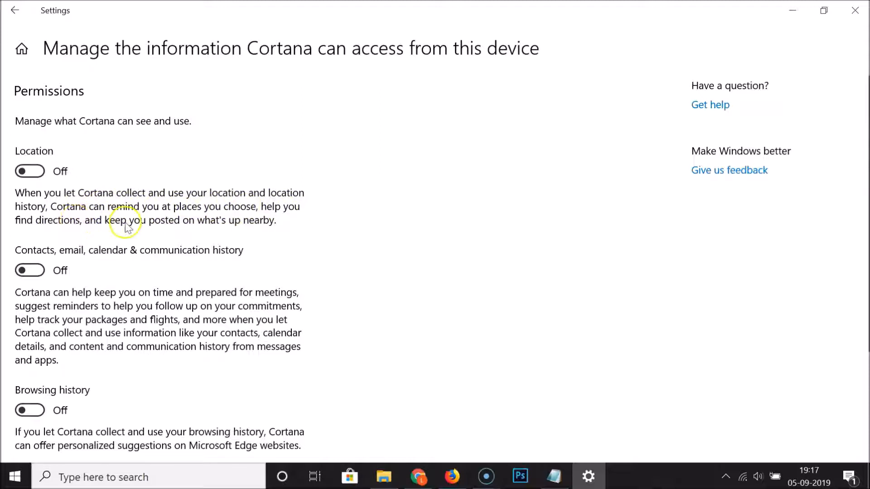
pyautogui.moveTo(229, 229)
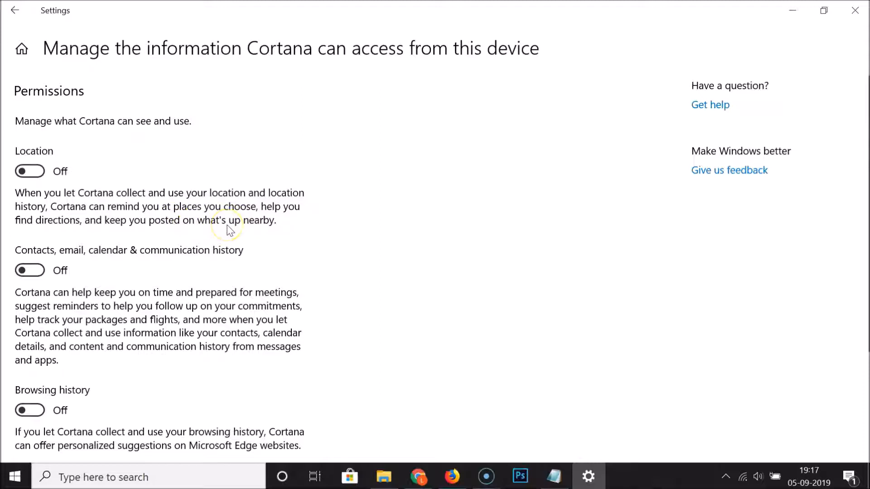
pyautogui.moveTo(63, 183)
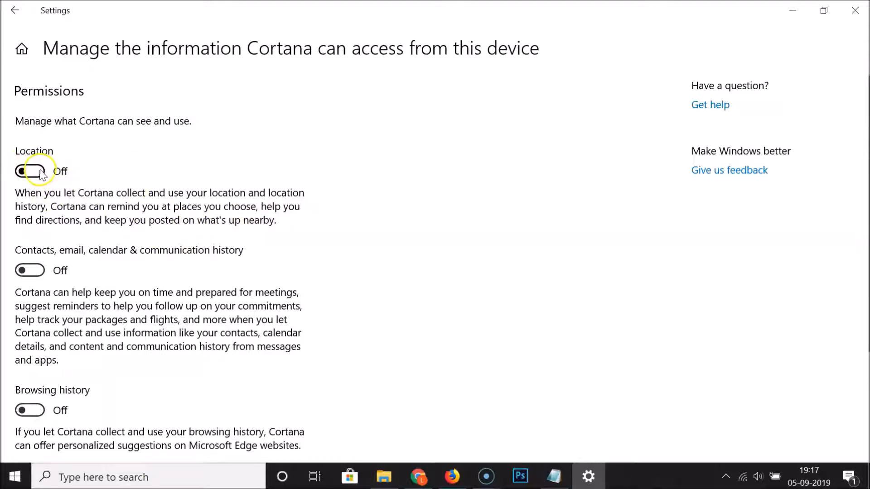
# Toggle Cortana's Location permission to On, then back to Off
pyautogui.click(29, 171)
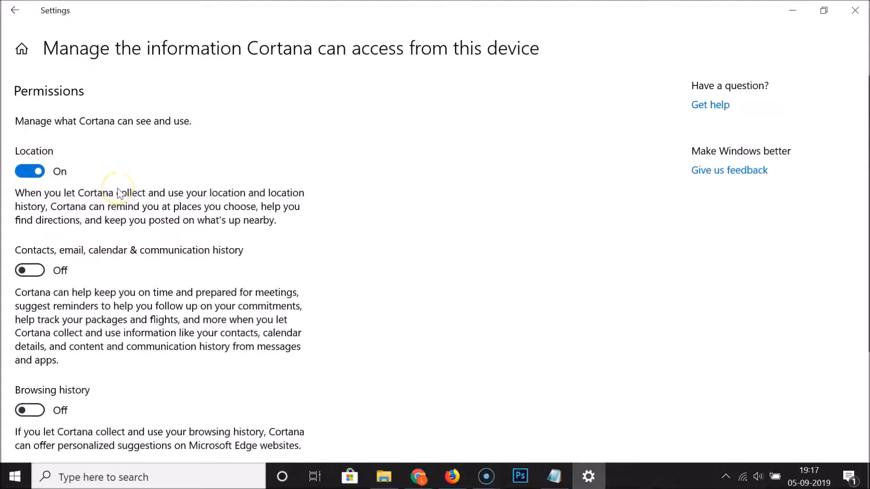
pyautogui.moveTo(162, 223)
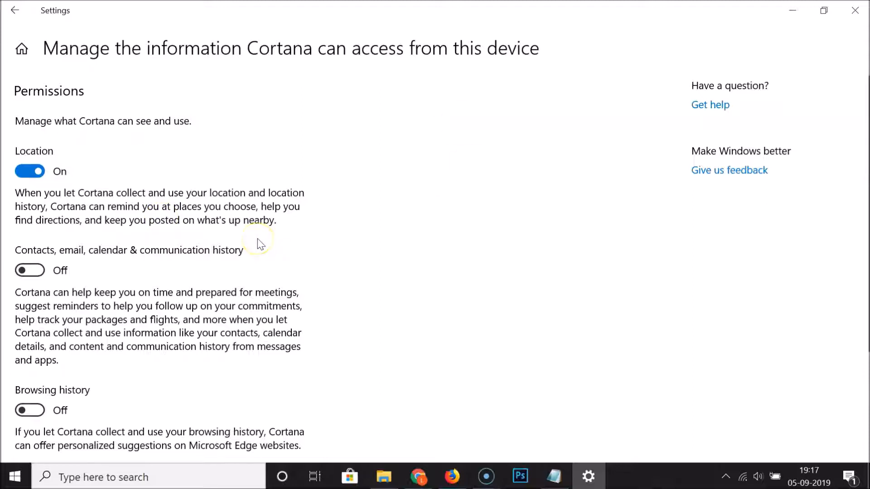
pyautogui.moveTo(71, 161)
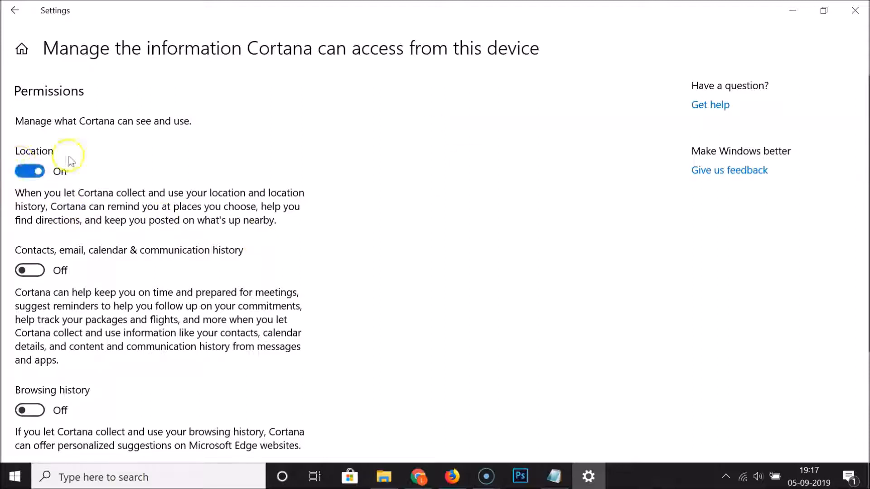
pyautogui.click(30, 172)
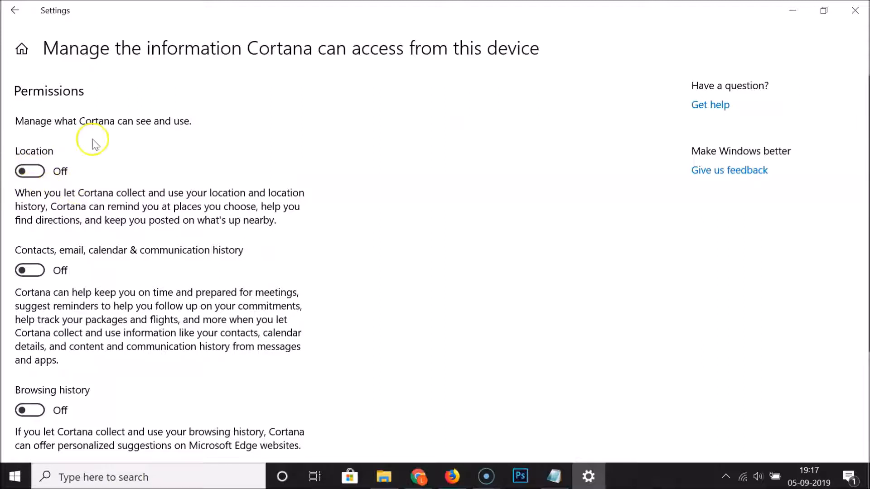
pyautogui.moveTo(250, 154)
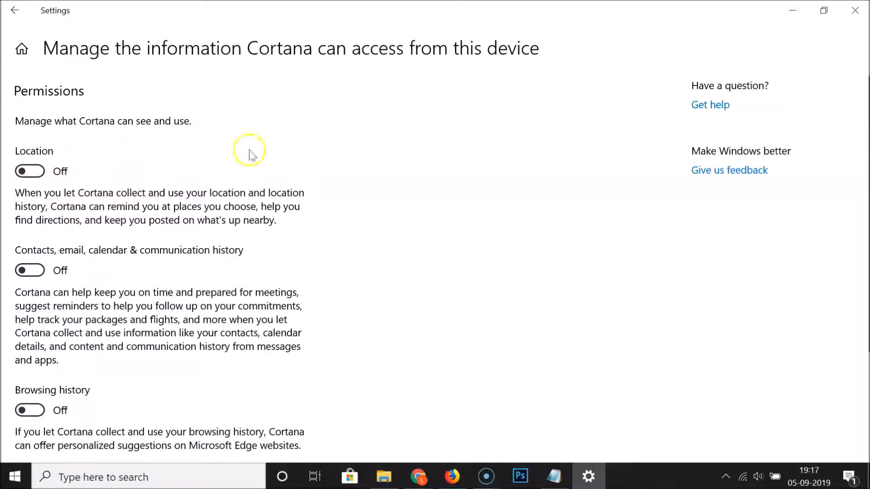
pyautogui.moveTo(856, 10)
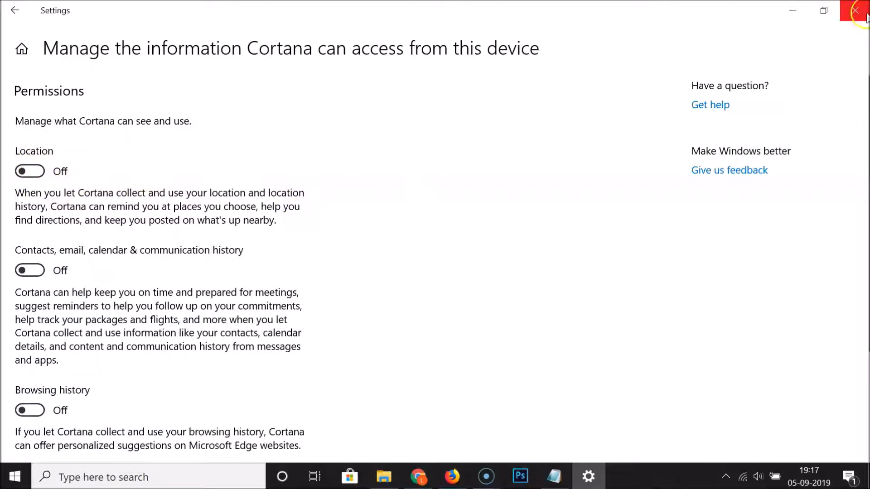